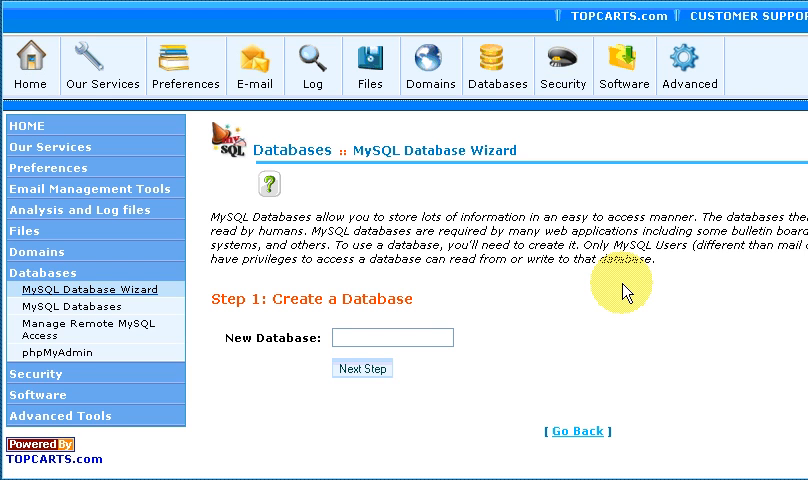
{"action": "mouse_move", "coordinate": [364, 360]}
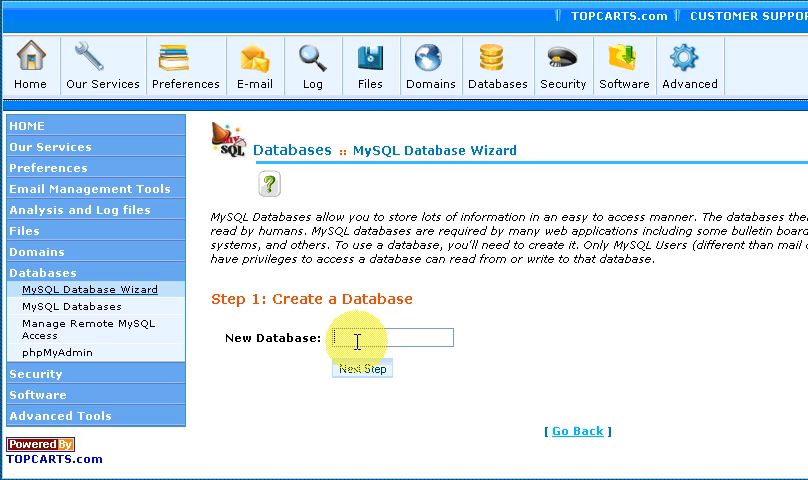
Step: Create the MySQL database painting_ebay in the Database Wizard and move to the user step
{"action": "type", "text": "ebay"}
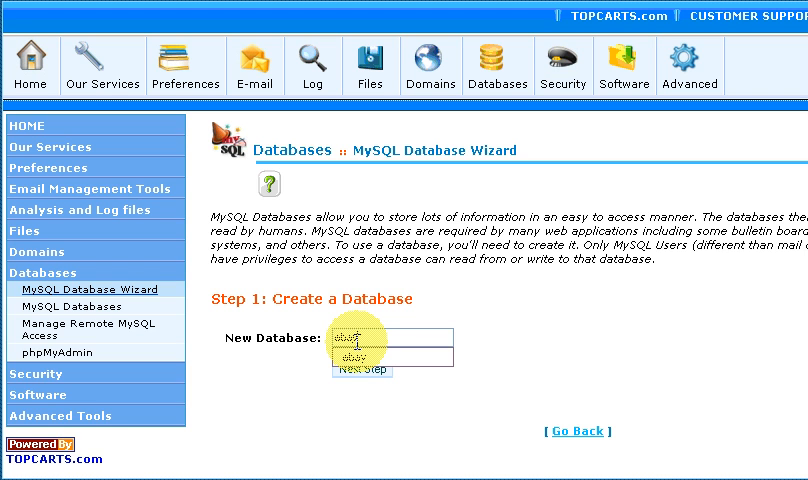
{"action": "left_click", "coordinate": [350, 356]}
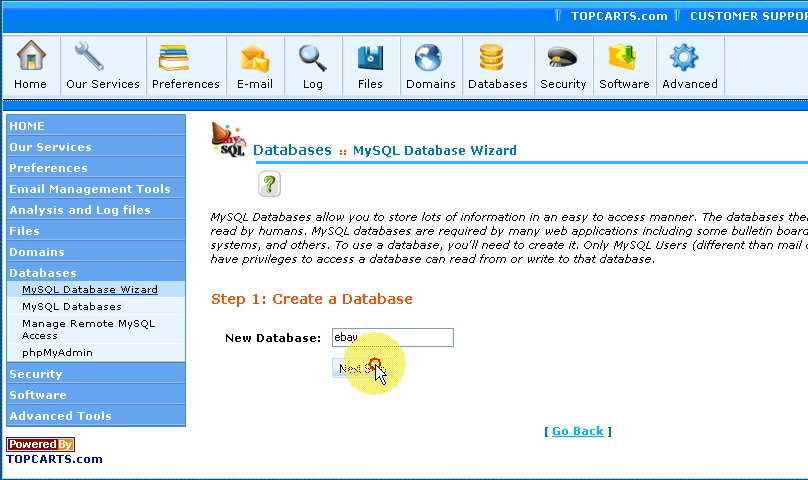
{"action": "left_click", "coordinate": [366, 366]}
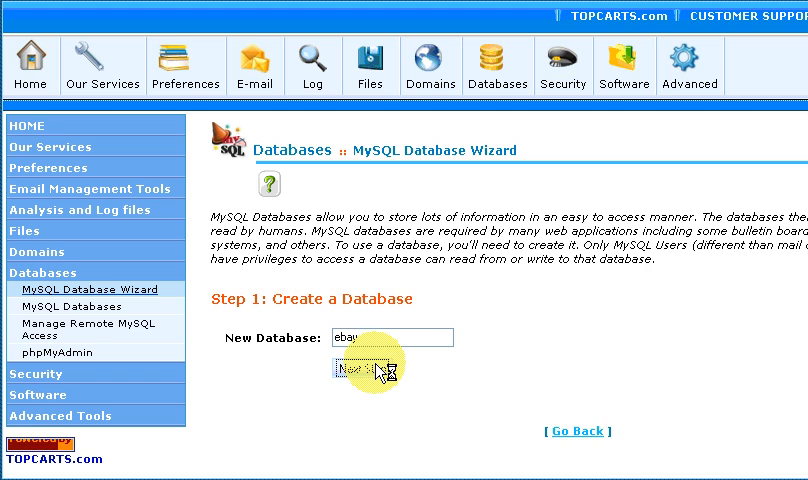
{"action": "left_click", "coordinate": [360, 364]}
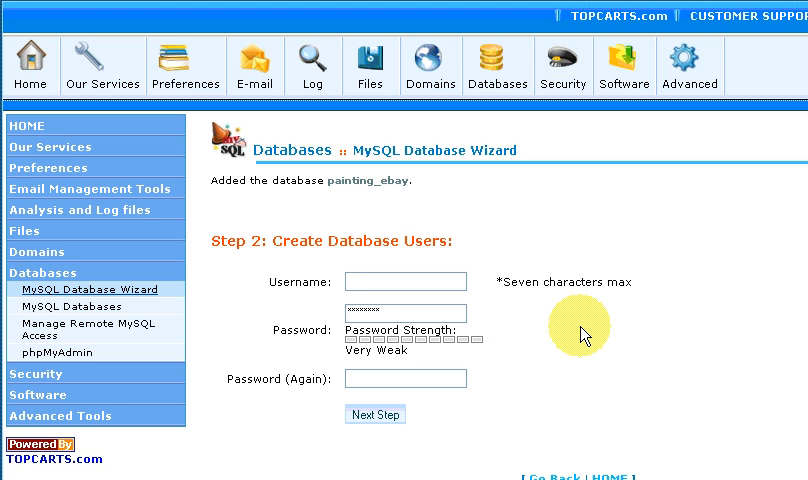
Step: Create the database user admin with its password entered twice
{"action": "type", "text": "admin"}
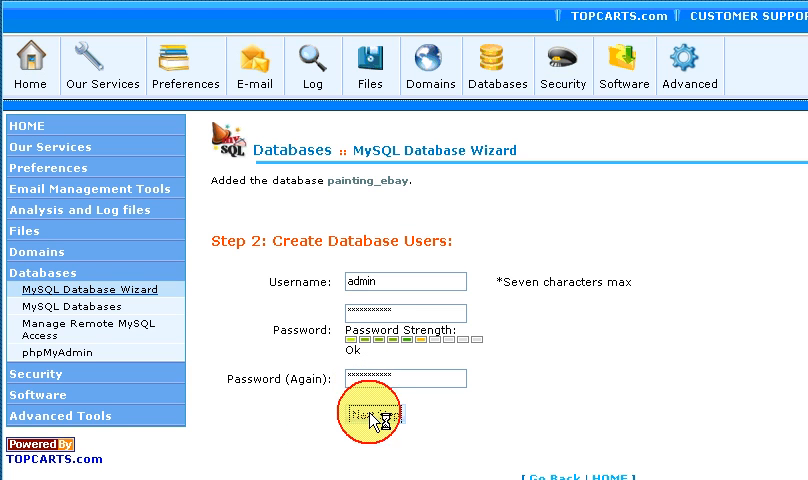
{"action": "left_click", "coordinate": [372, 416]}
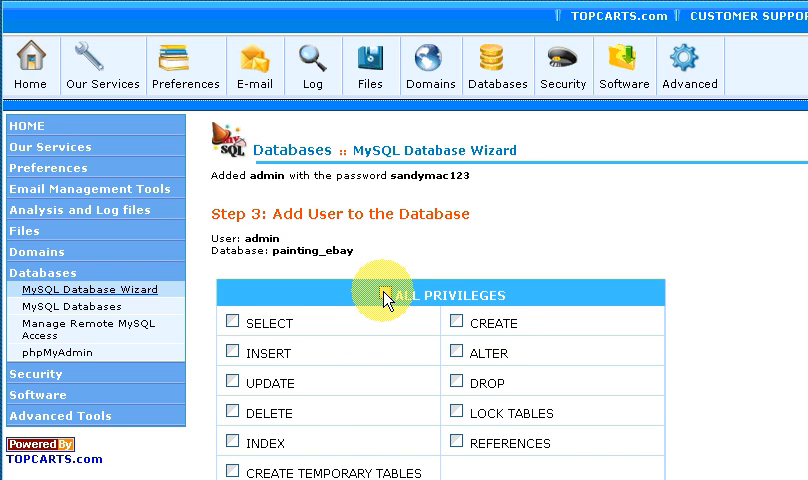
Step: Tick ALL PRIVILEGES and add the admin user to painting_ebay
{"action": "left_click", "coordinate": [388, 296]}
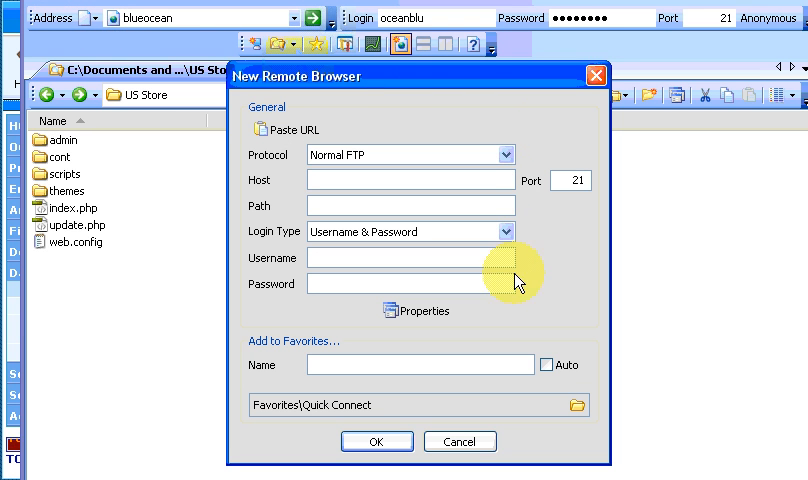
{"action": "mouse_move", "coordinate": [564, 284]}
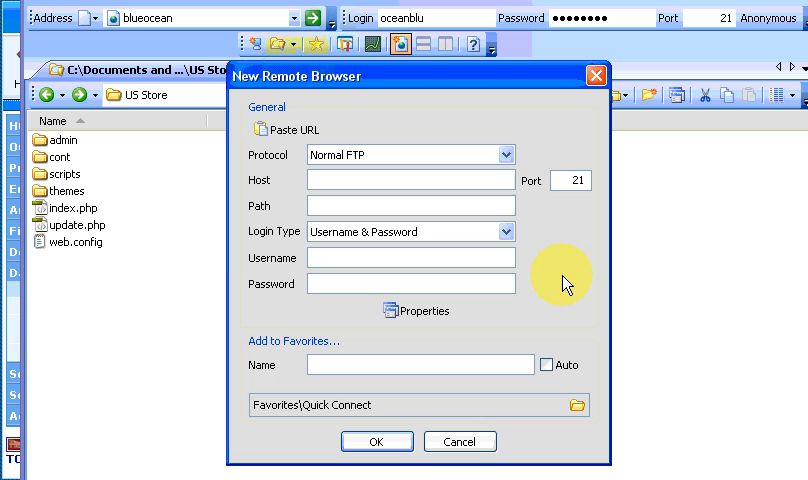
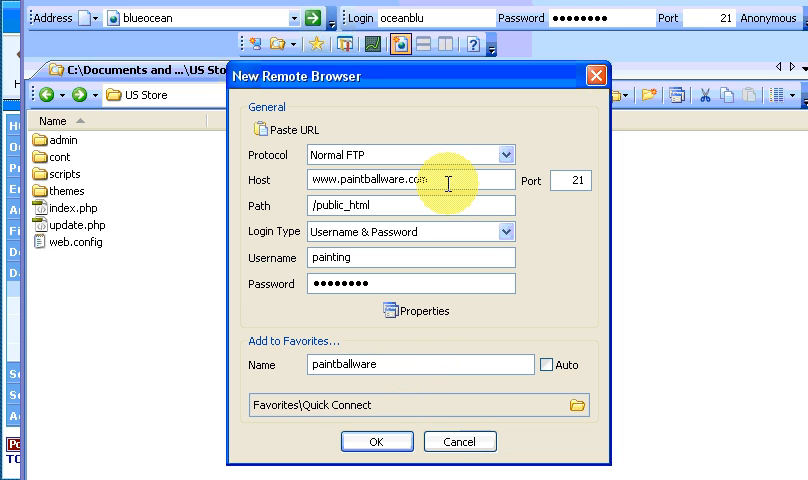
{"action": "mouse_move", "coordinate": [392, 204]}
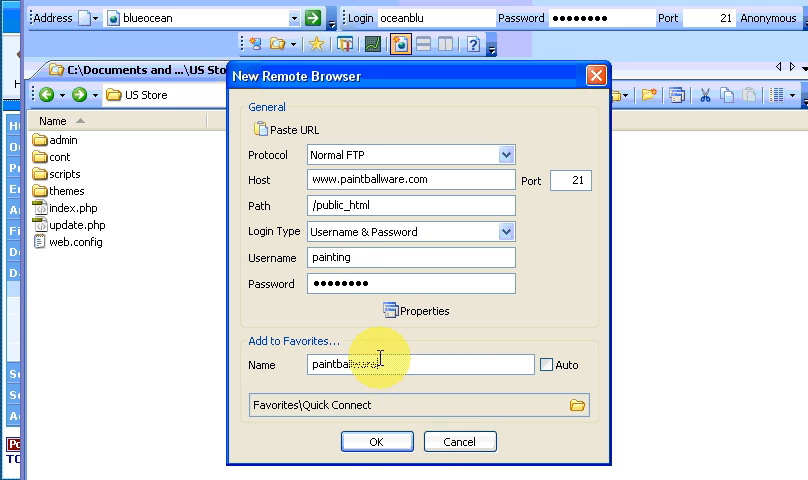
{"action": "left_click", "coordinate": [376, 440]}
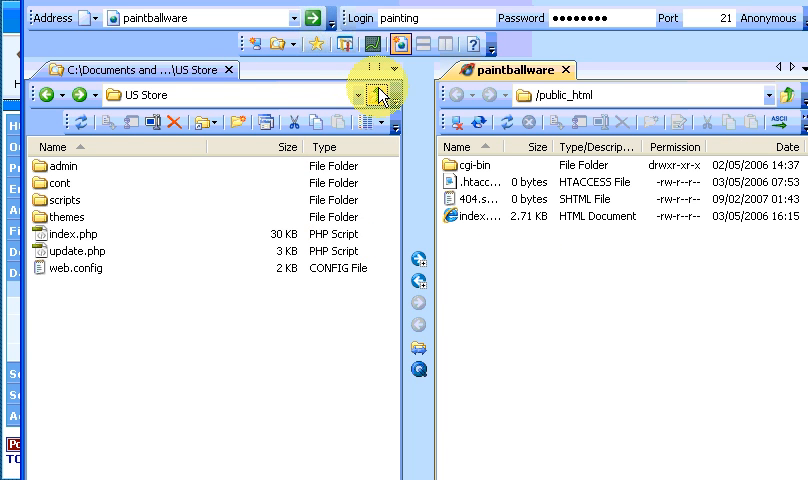
Step: Delete index.html and .htaccess from the remote public_html, keeping cgi-bin and 404.shtml
{"action": "left_click", "coordinate": [360, 92]}
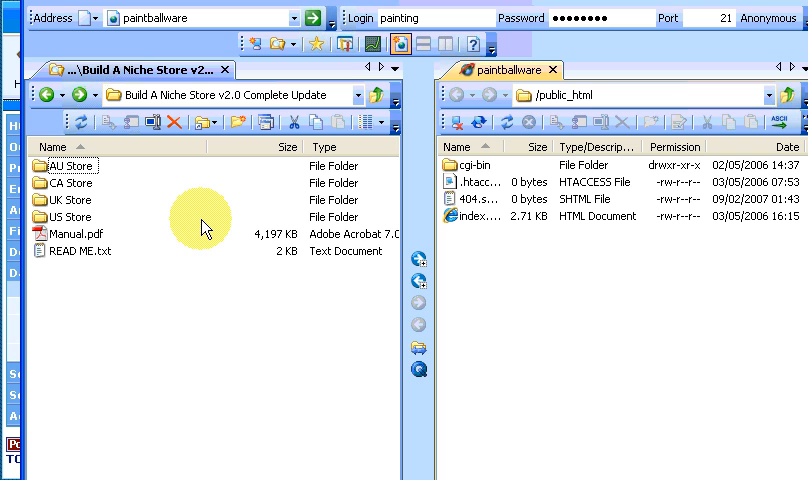
{"action": "mouse_move", "coordinate": [170, 330]}
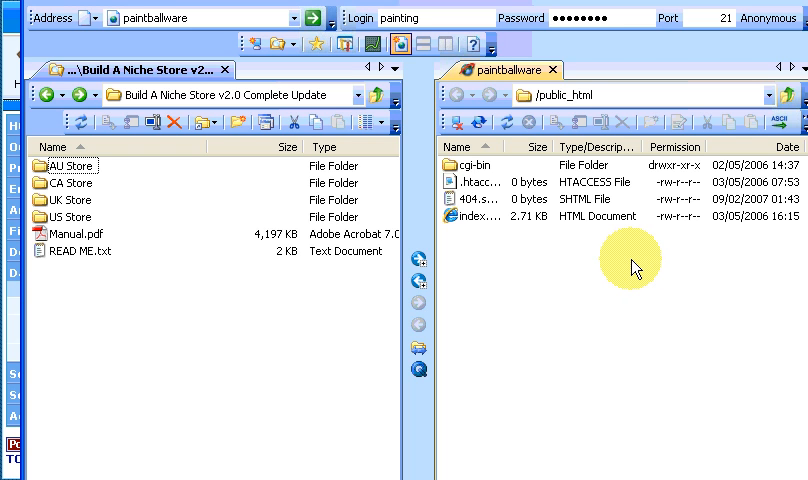
{"action": "mouse_move", "coordinate": [632, 266]}
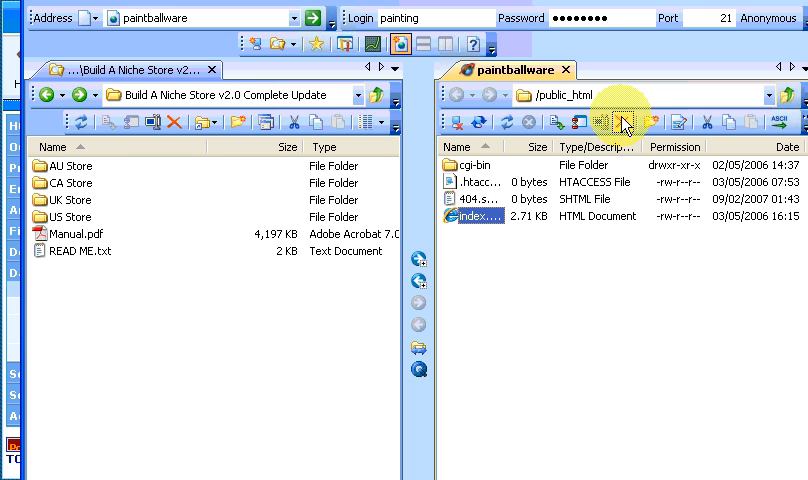
{"action": "left_click", "coordinate": [620, 122]}
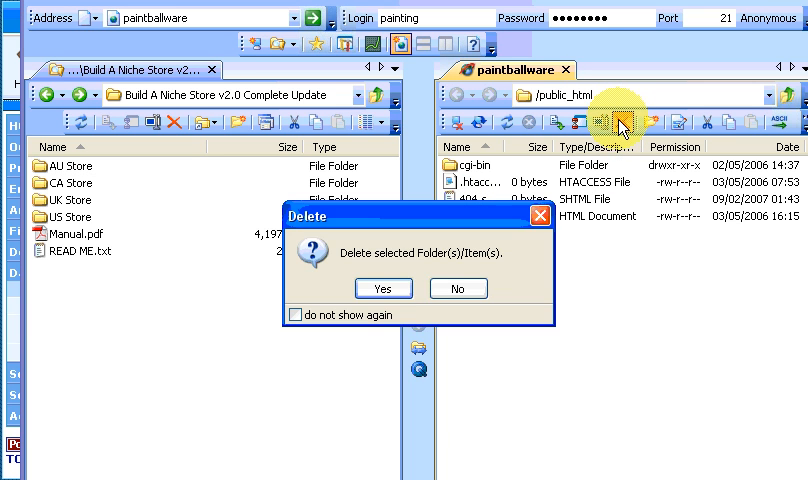
{"action": "left_click", "coordinate": [384, 288]}
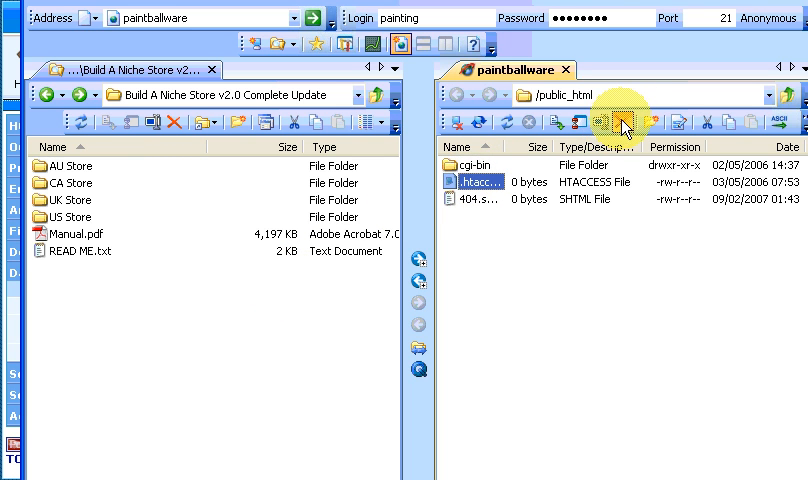
{"action": "left_click", "coordinate": [624, 120]}
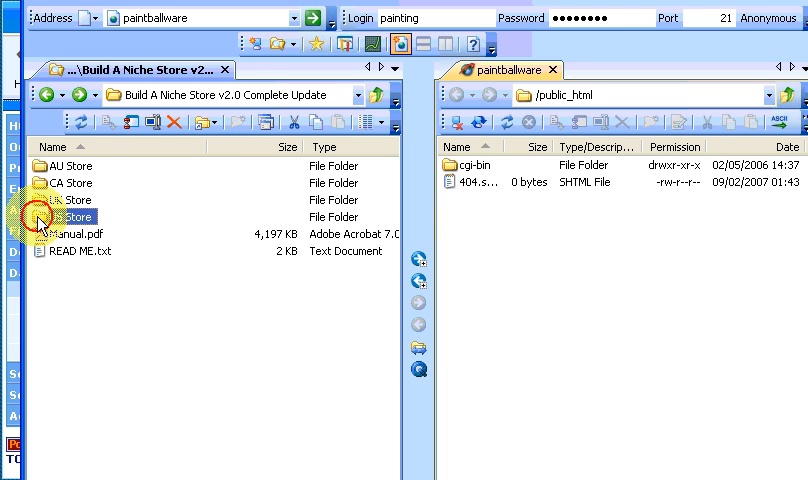
Step: Enter the local US Store folder ready to upload its contents to public_html
{"action": "double_click", "coordinate": [76, 216]}
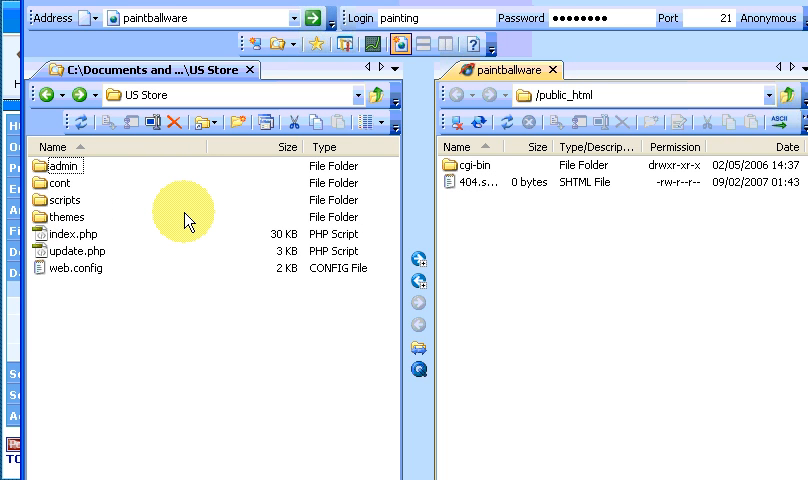
{"action": "mouse_move", "coordinate": [156, 220]}
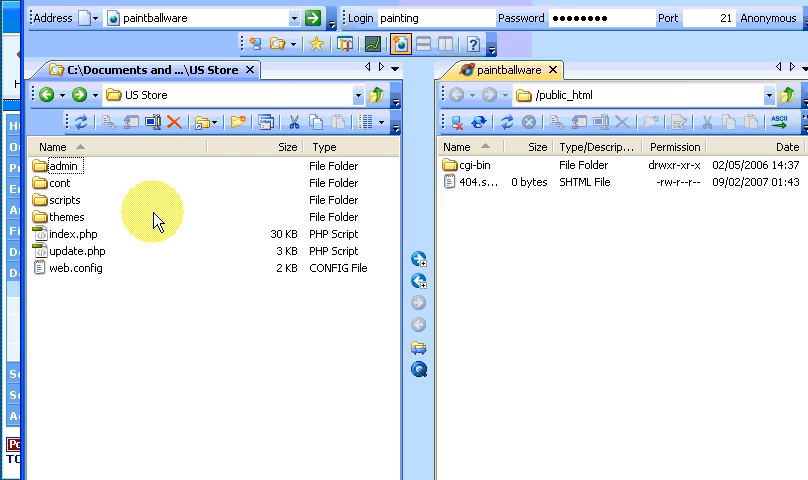
{"action": "mouse_move", "coordinate": [210, 210]}
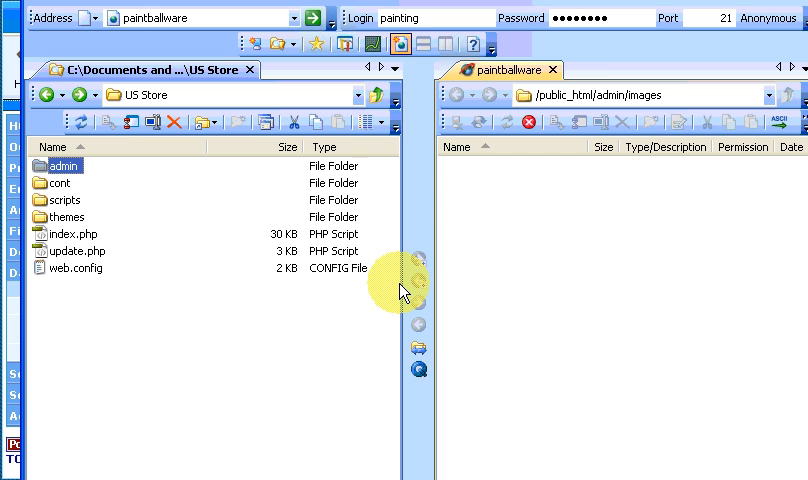
{"action": "mouse_move", "coordinate": [430, 330]}
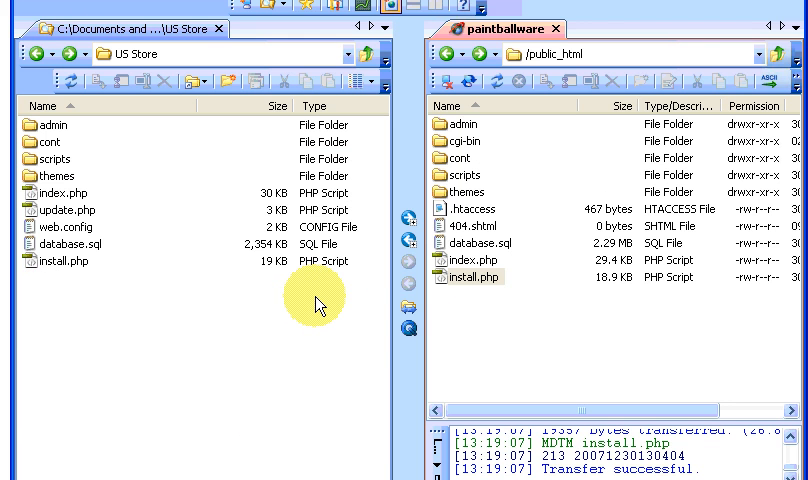
{"action": "mouse_move", "coordinate": [604, 336]}
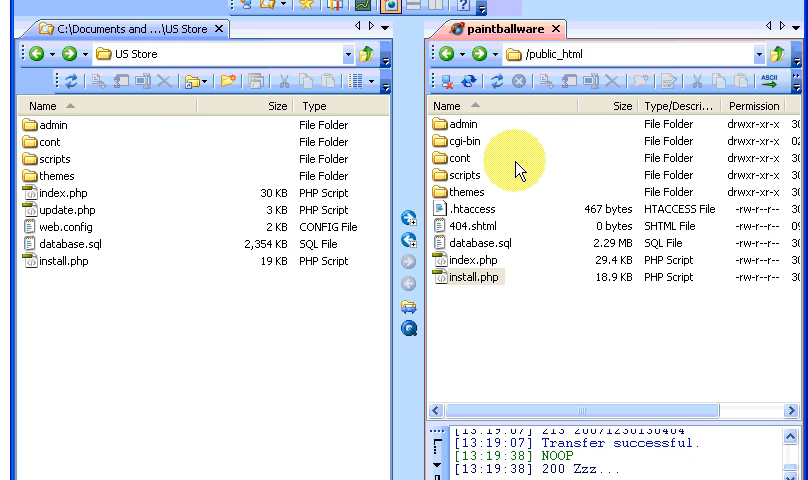
{"action": "mouse_move", "coordinate": [532, 186]}
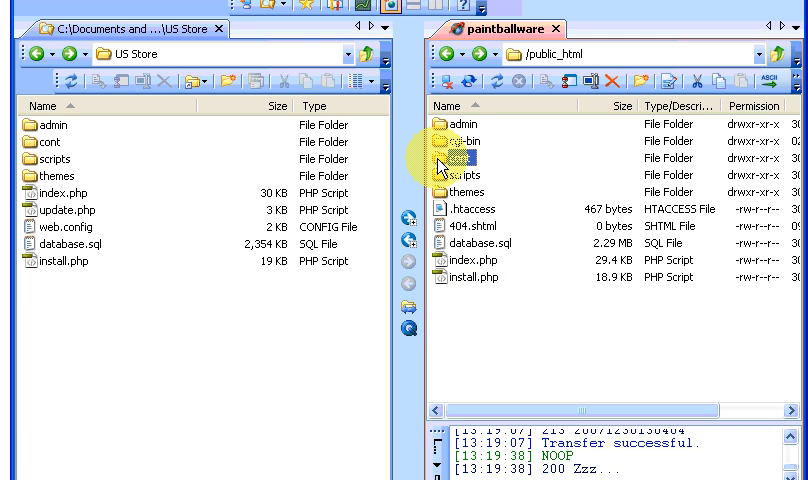
Step: Set the remote cont/cont.php file's permissions to 777 via Properties
{"action": "double_click", "coordinate": [454, 158]}
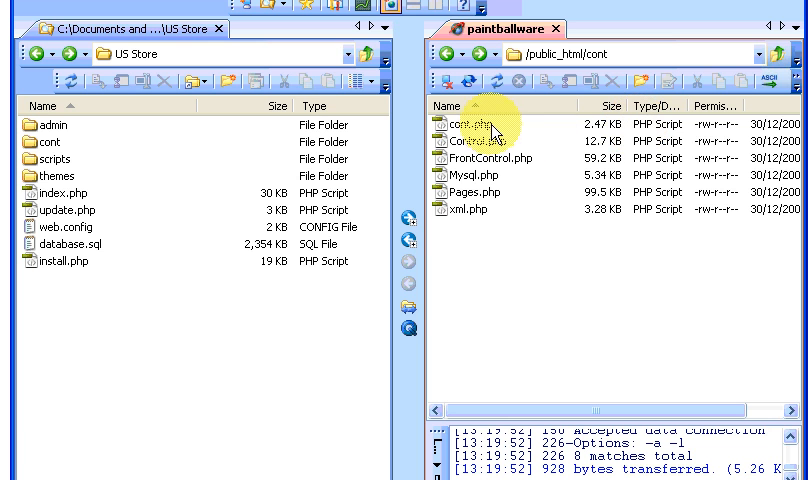
{"action": "left_click", "coordinate": [470, 124]}
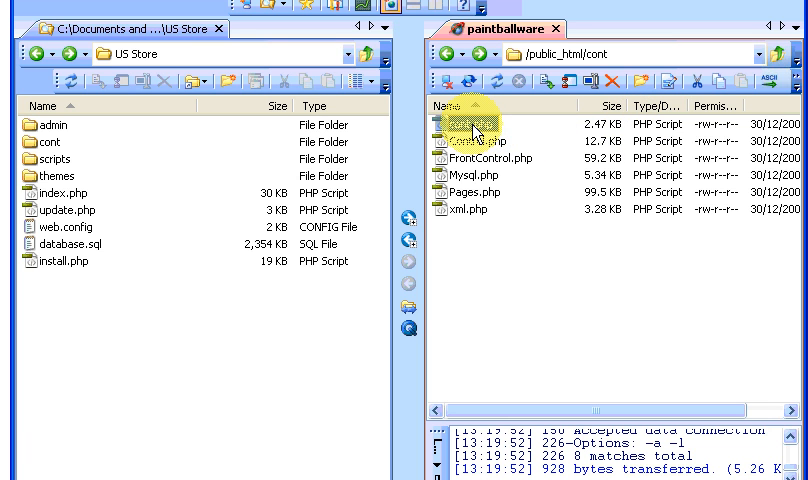
{"action": "right_click", "coordinate": [470, 122]}
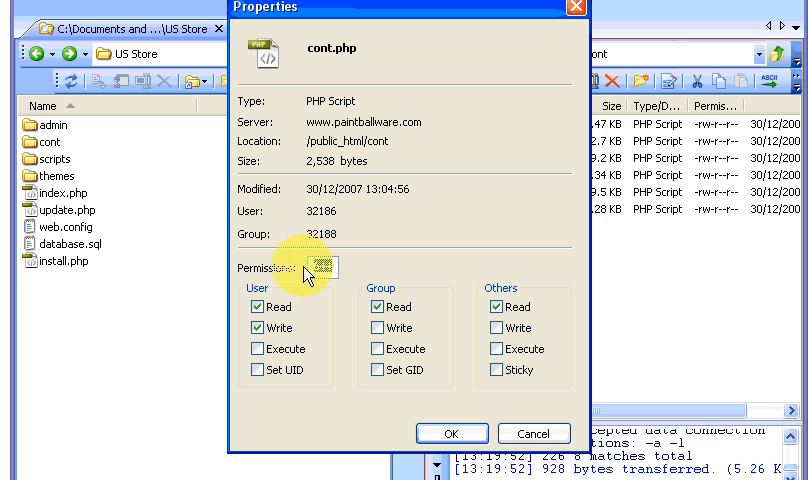
{"action": "type", "text": "777"}
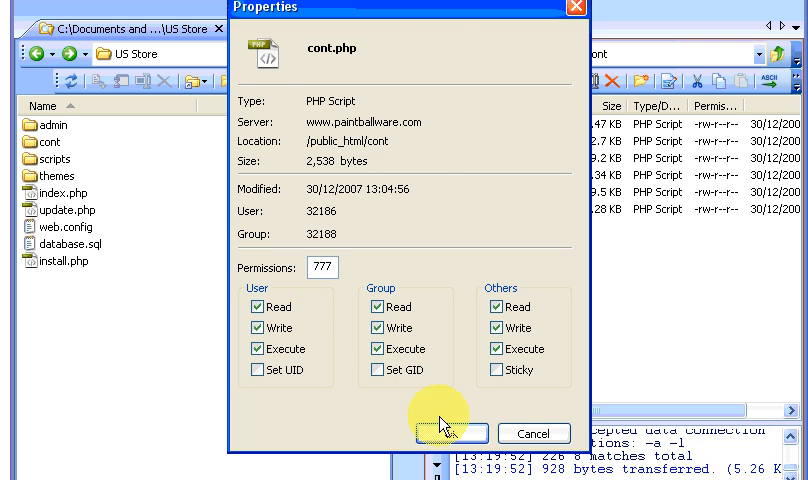
{"action": "left_click", "coordinate": [452, 432]}
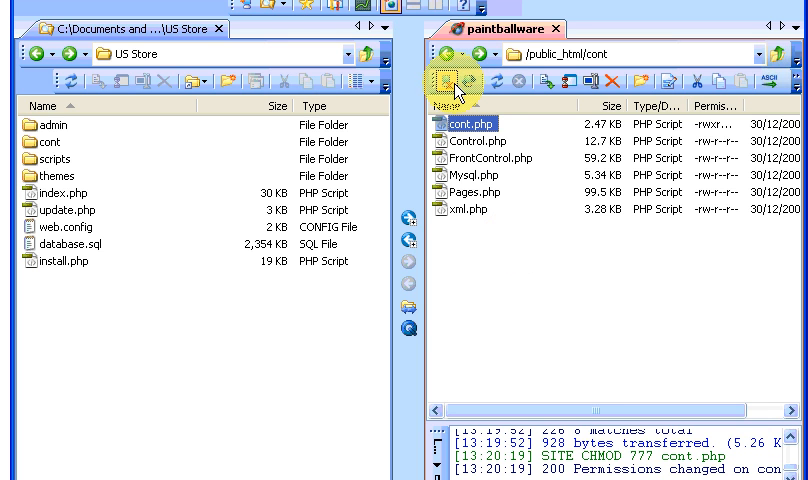
Step: Launch the Build A Niche Store installer from its start page
{"action": "left_click", "coordinate": [442, 80]}
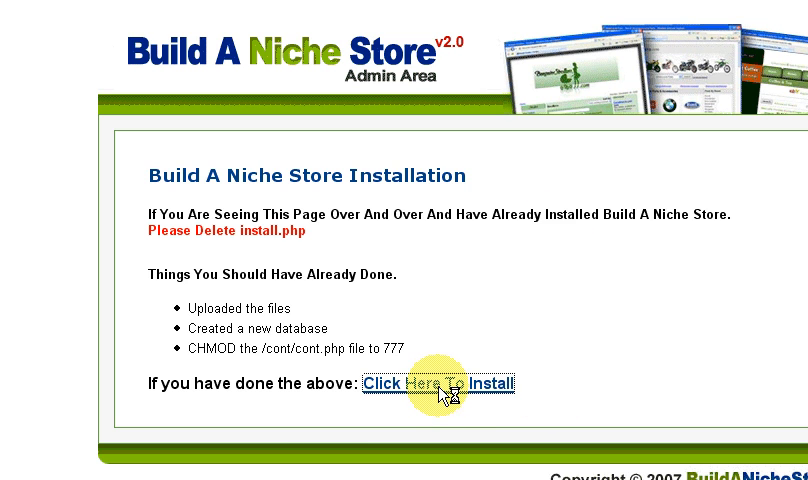
{"action": "left_click", "coordinate": [440, 384]}
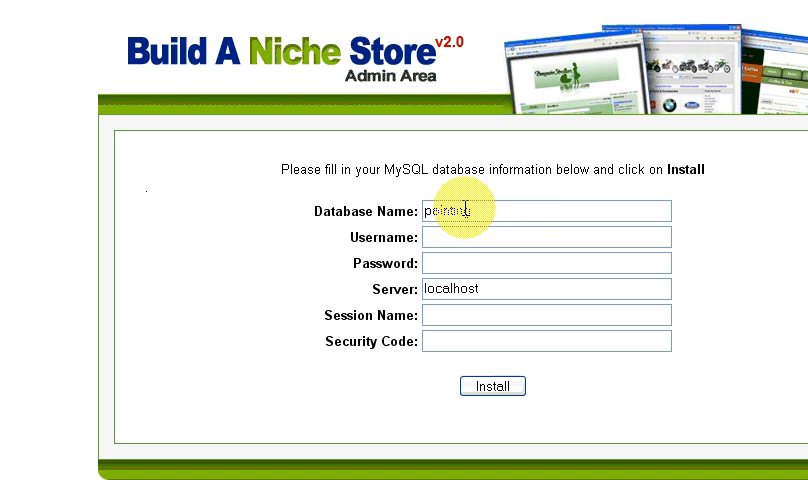
Step: Enter database name painting_ebay, username painting_admin and the password
{"action": "type", "text": "painting"}
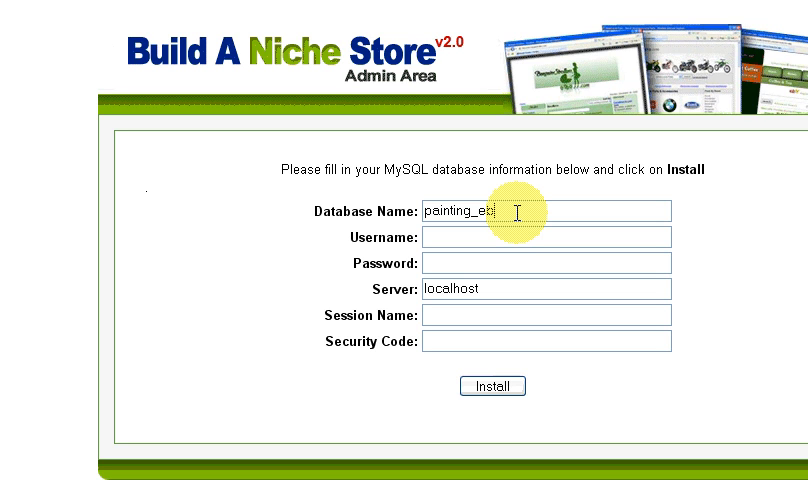
{"action": "type", "text": "ay"}
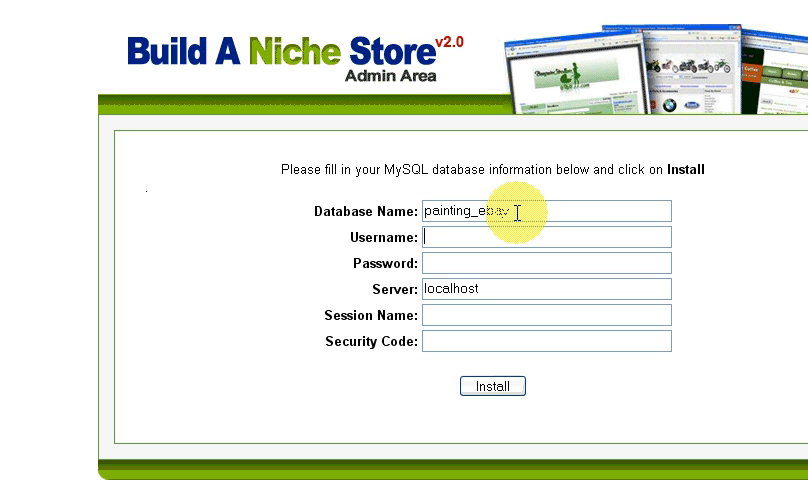
{"action": "type", "text": "paio"}
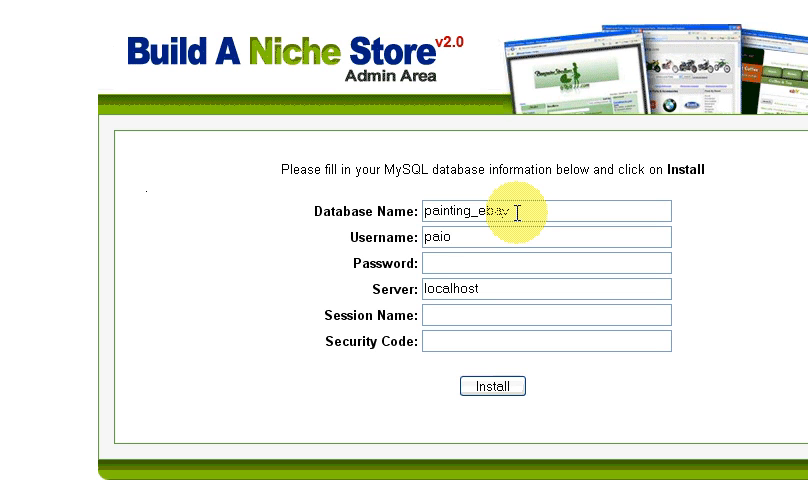
{"action": "type", "text": "painting_"}
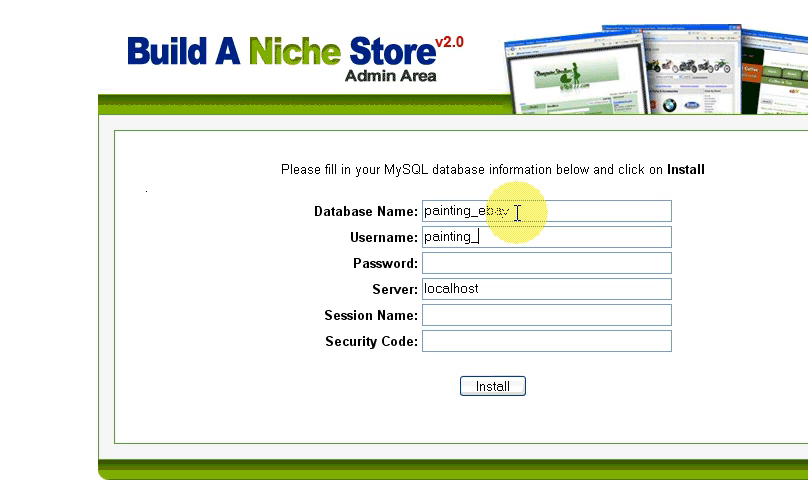
{"action": "type", "text": "admin"}
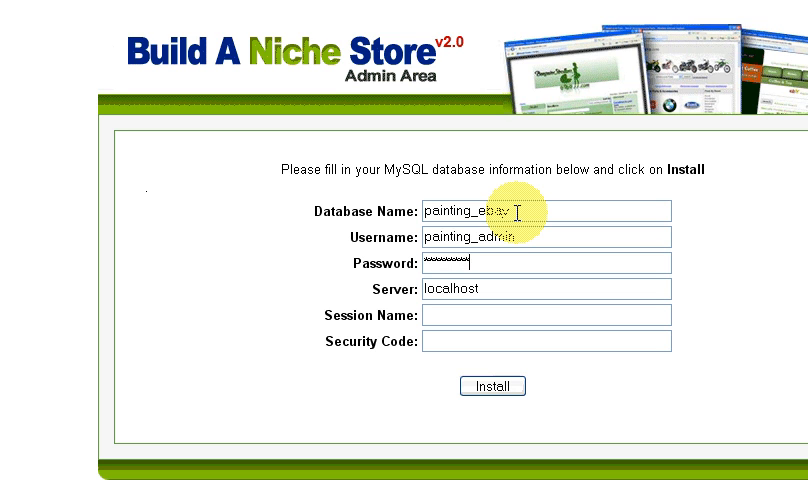
{"action": "mouse_move", "coordinate": [508, 294]}
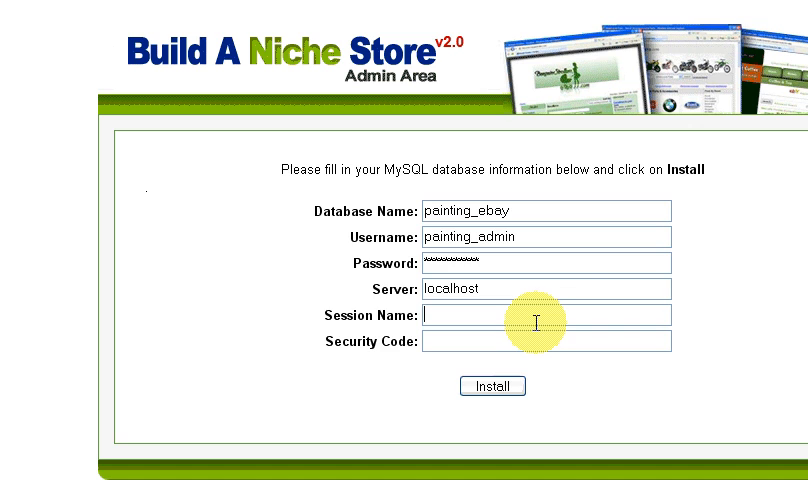
Step: Submit the database details and finish the install to reach the success page
{"action": "left_click", "coordinate": [492, 386]}
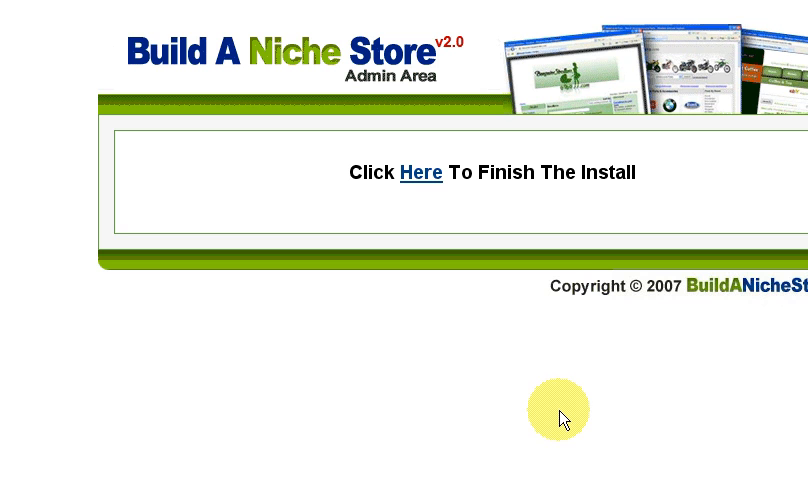
{"action": "mouse_move", "coordinate": [518, 156]}
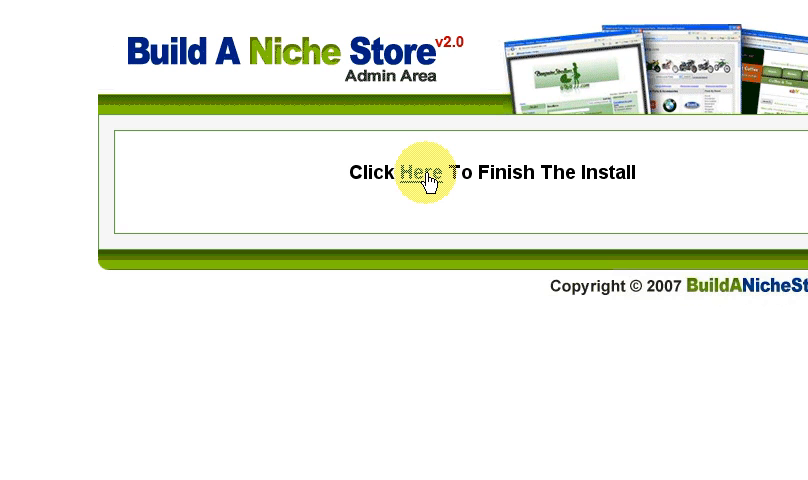
{"action": "left_click", "coordinate": [424, 172]}
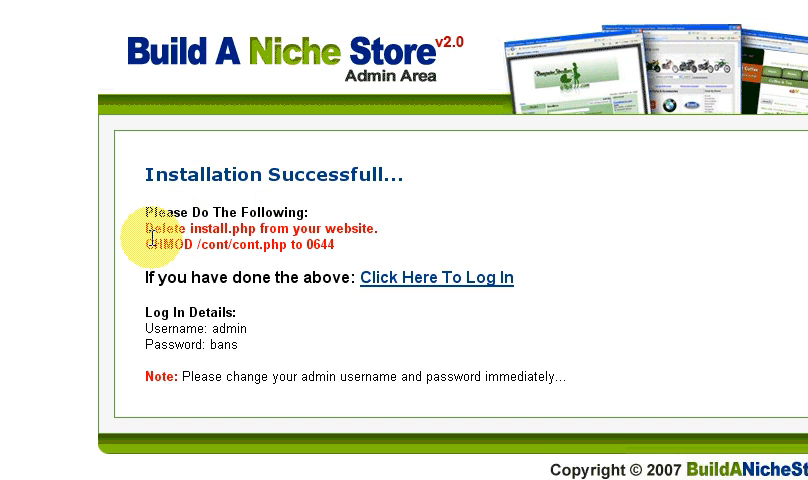
{"action": "mouse_move", "coordinate": [390, 236]}
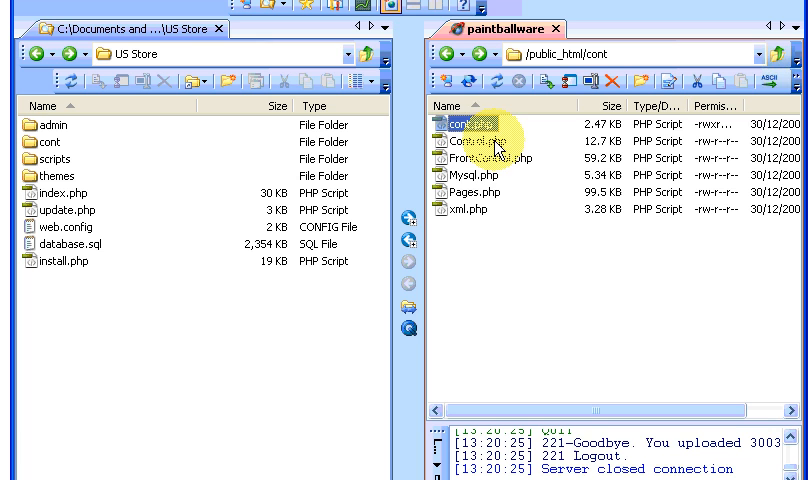
Step: Set cont.php's permissions back to 644 via Properties
{"action": "right_click", "coordinate": [470, 122]}
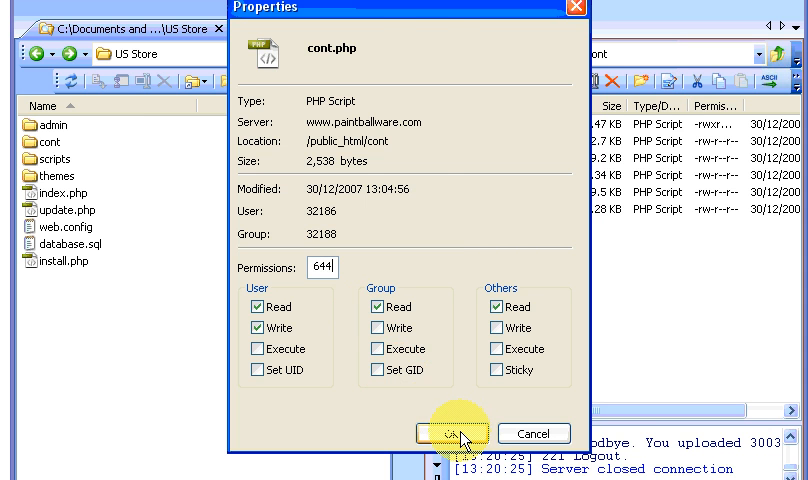
{"action": "left_click", "coordinate": [454, 432]}
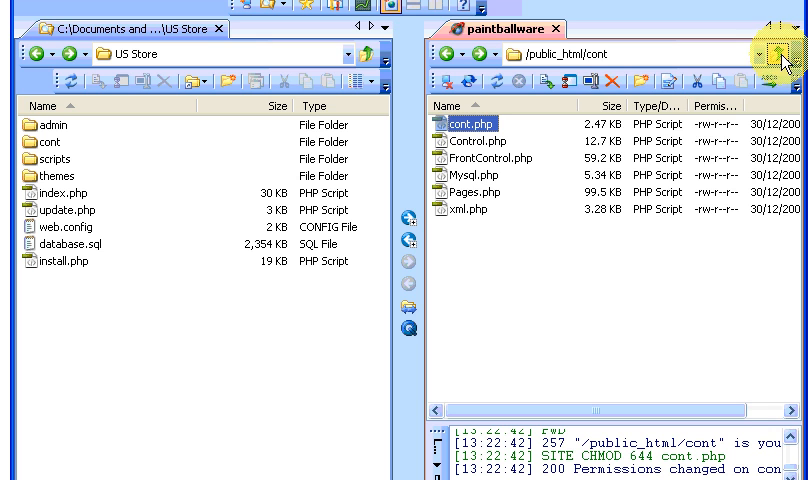
Step: Delete install.php from the public_html folder and confirm
{"action": "left_click", "coordinate": [780, 54]}
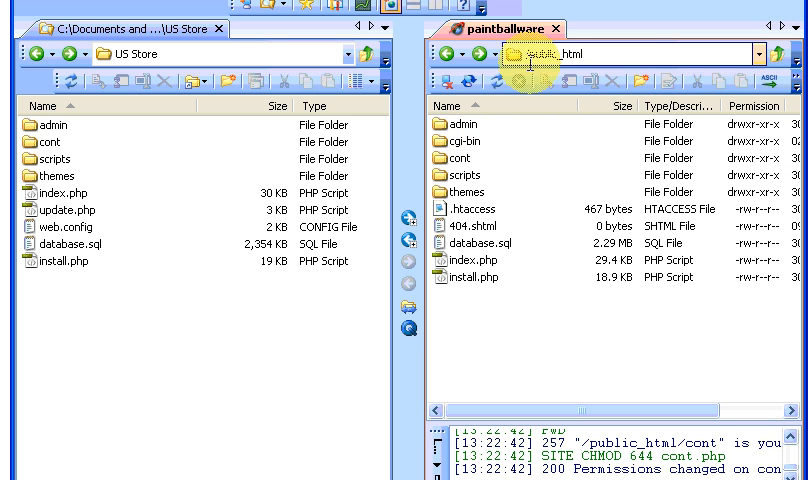
{"action": "left_click", "coordinate": [476, 276]}
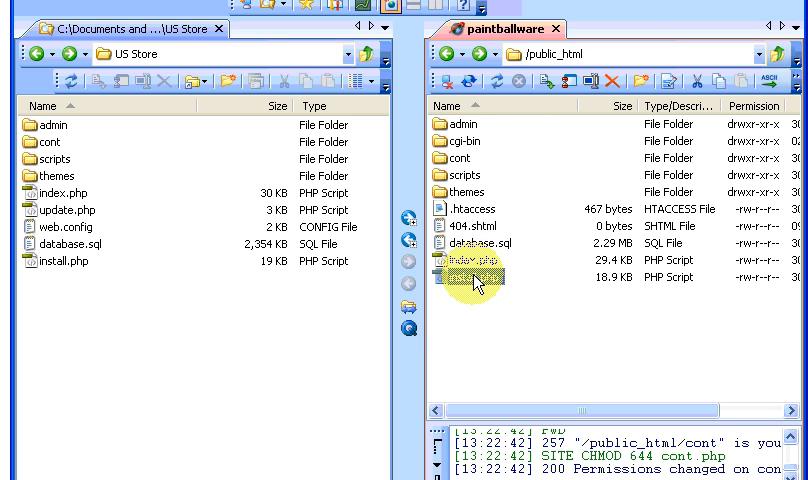
{"action": "right_click", "coordinate": [470, 276]}
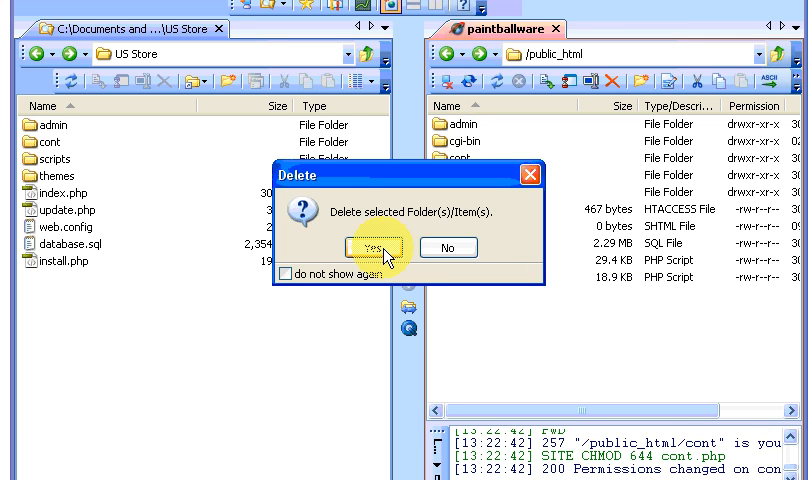
{"action": "left_click", "coordinate": [376, 246]}
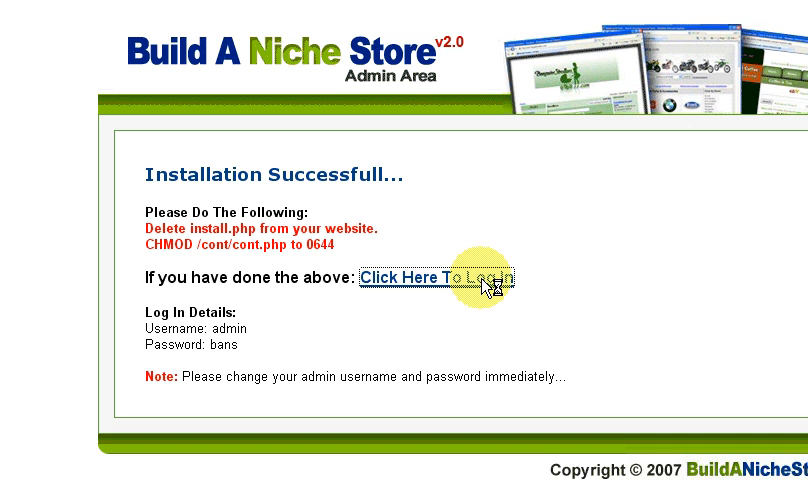
Step: Log in to the admin area as the default admin user, declining Firefox's password save
{"action": "left_click", "coordinate": [448, 276]}
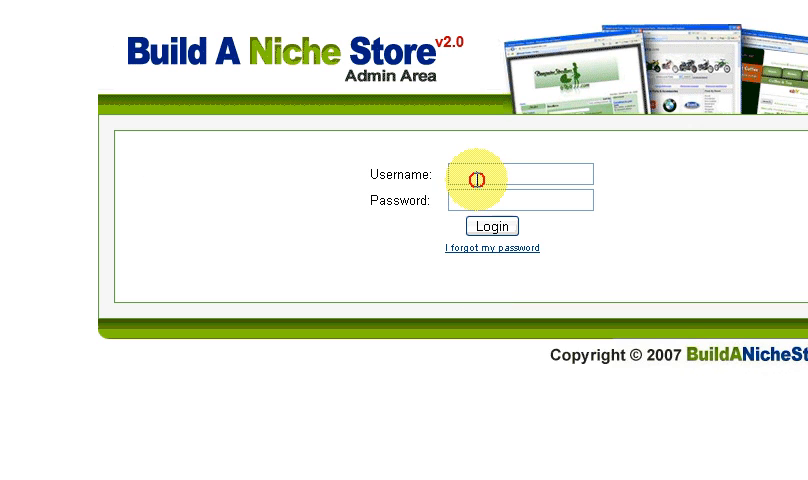
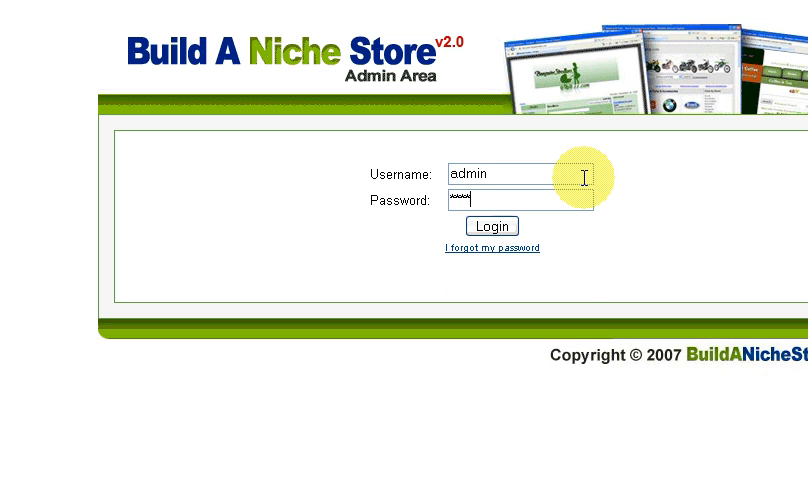
{"action": "left_click", "coordinate": [492, 226]}
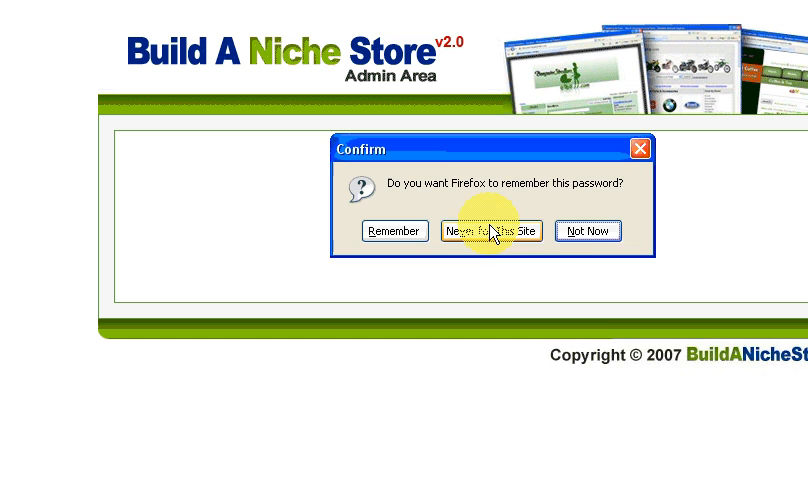
{"action": "left_click", "coordinate": [492, 232]}
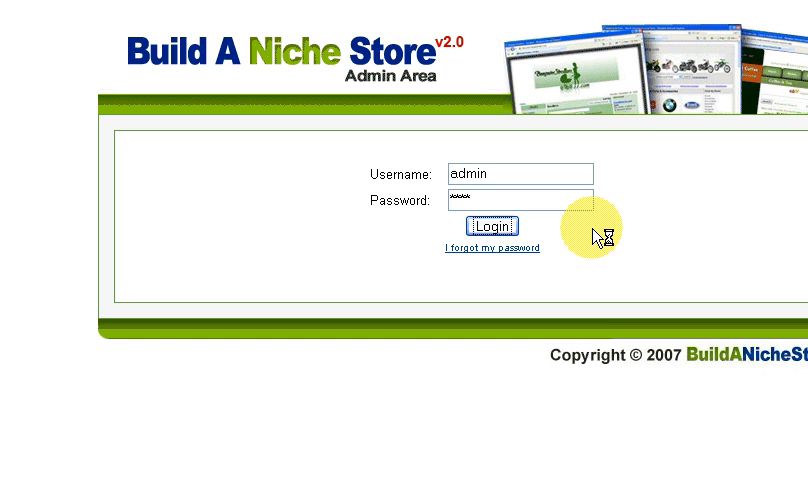
{"action": "left_click", "coordinate": [492, 226]}
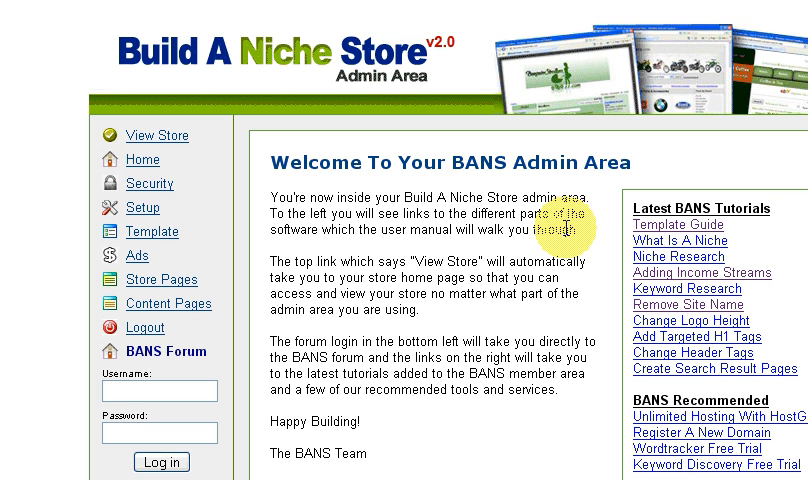
{"action": "mouse_move", "coordinate": [148, 184]}
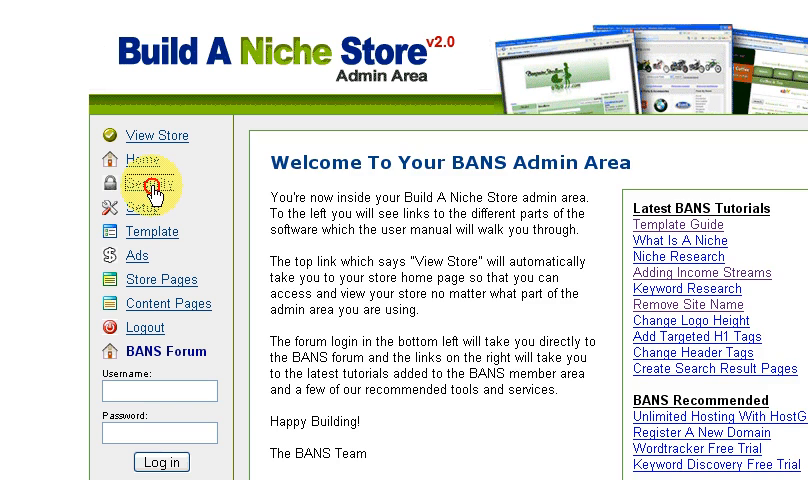
{"action": "left_click", "coordinate": [152, 184]}
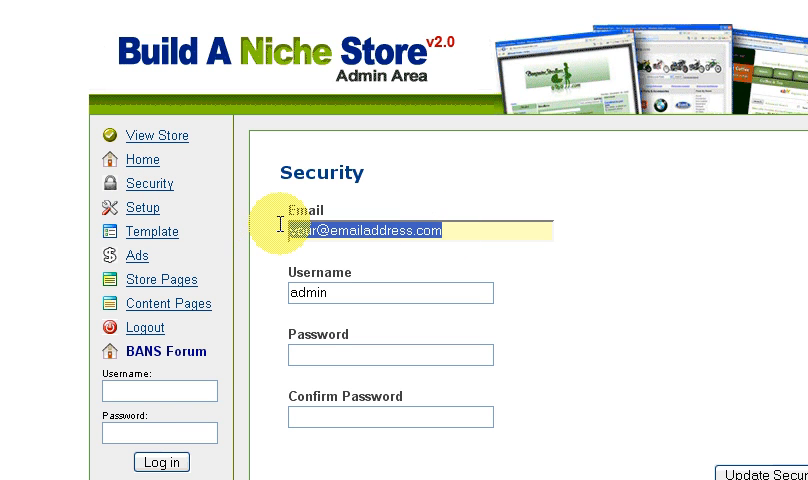
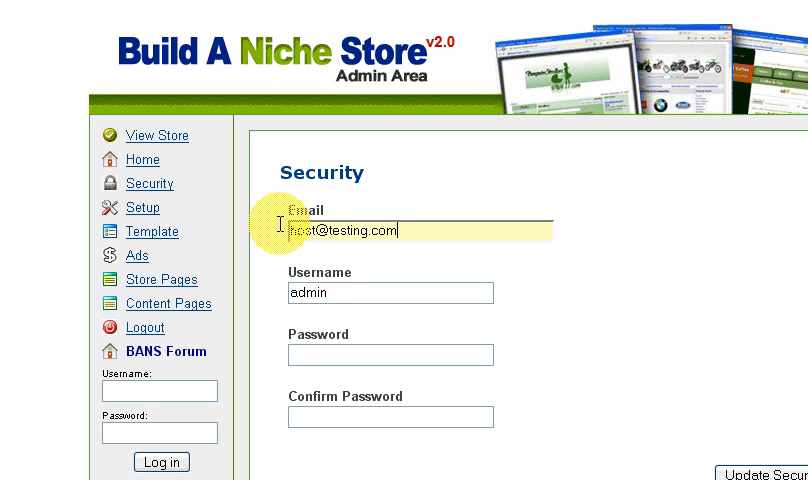
{"action": "double_click", "coordinate": [310, 292]}
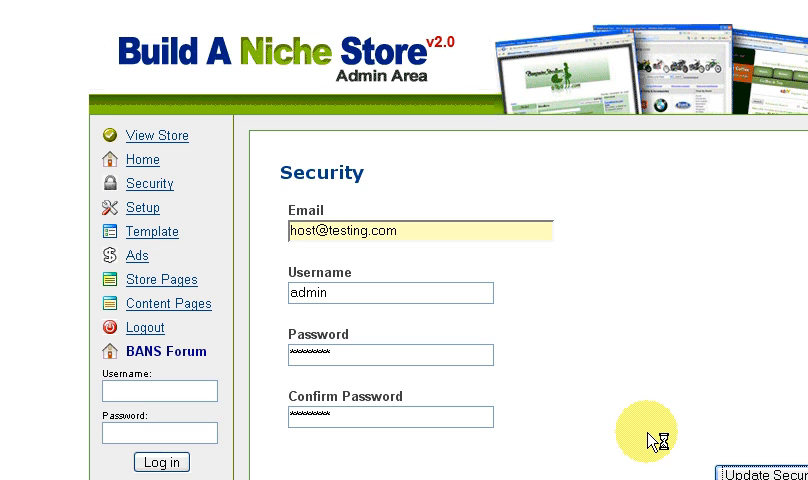
{"action": "left_click", "coordinate": [758, 470]}
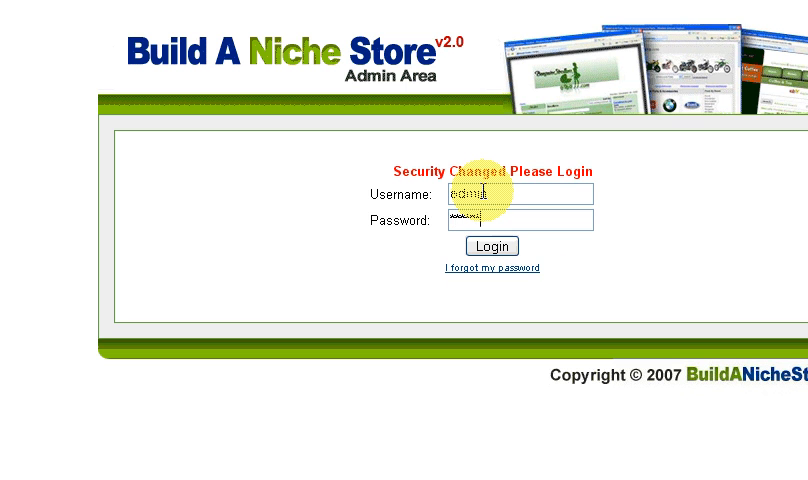
Step: Sign back in with the new credentials, declining the browser's password save
{"action": "left_click", "coordinate": [492, 244]}
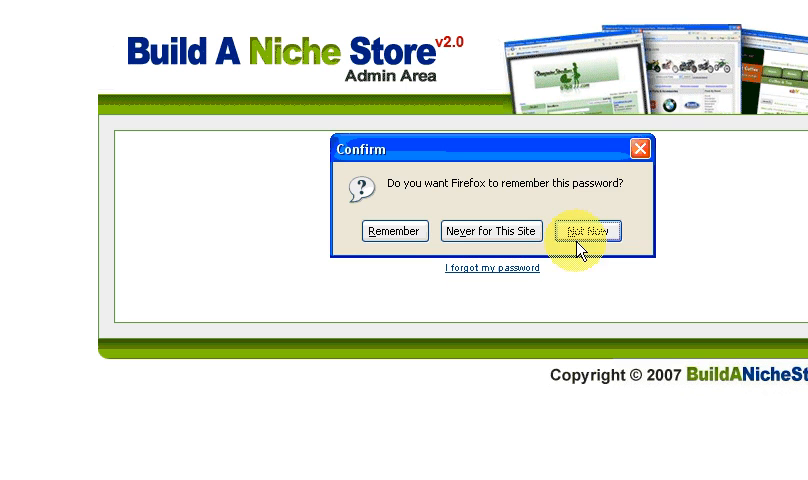
{"action": "left_click", "coordinate": [588, 232]}
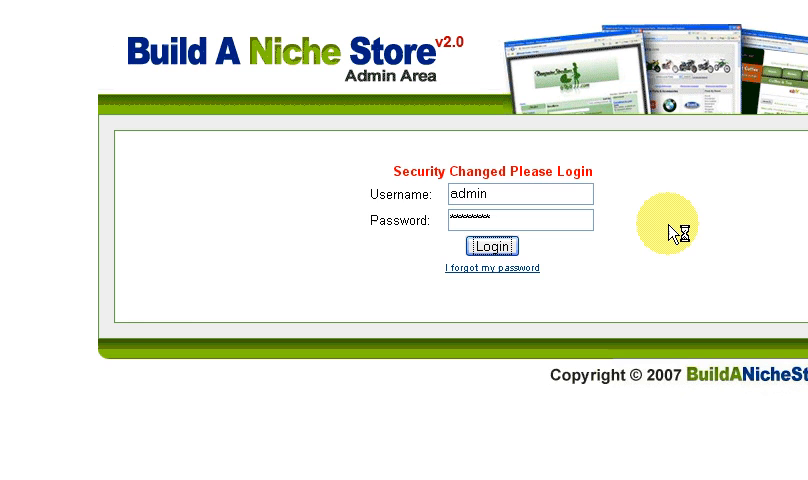
{"action": "left_click", "coordinate": [492, 246]}
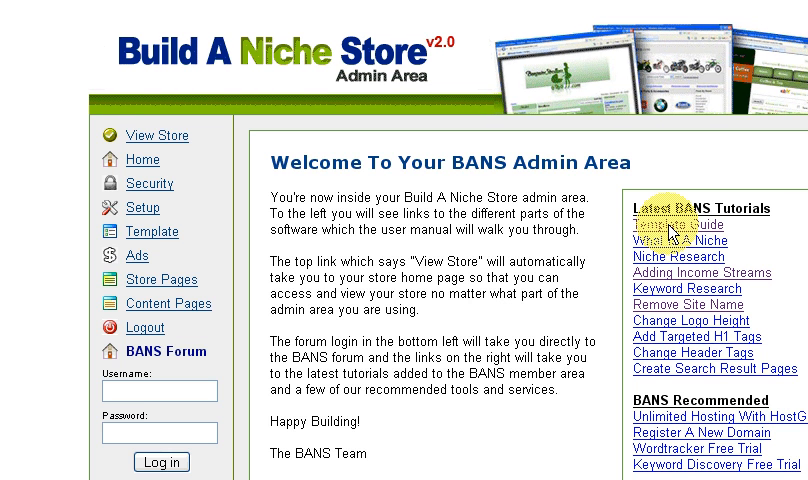